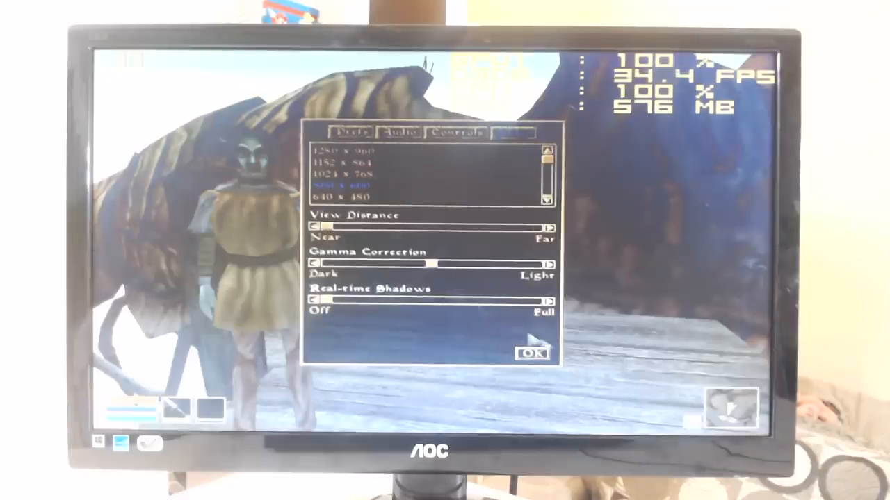
Accept the lowest video settings at 800x600 with real-time shadows off and return to the main menu
left_click(533, 354)
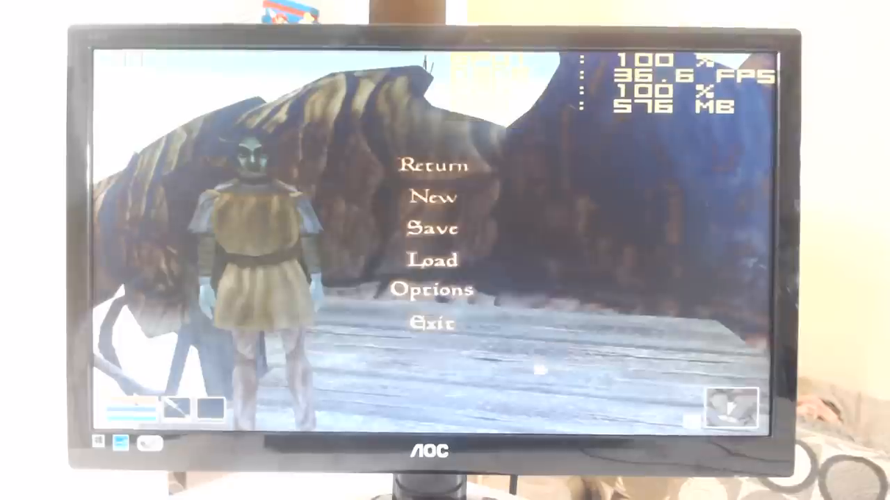